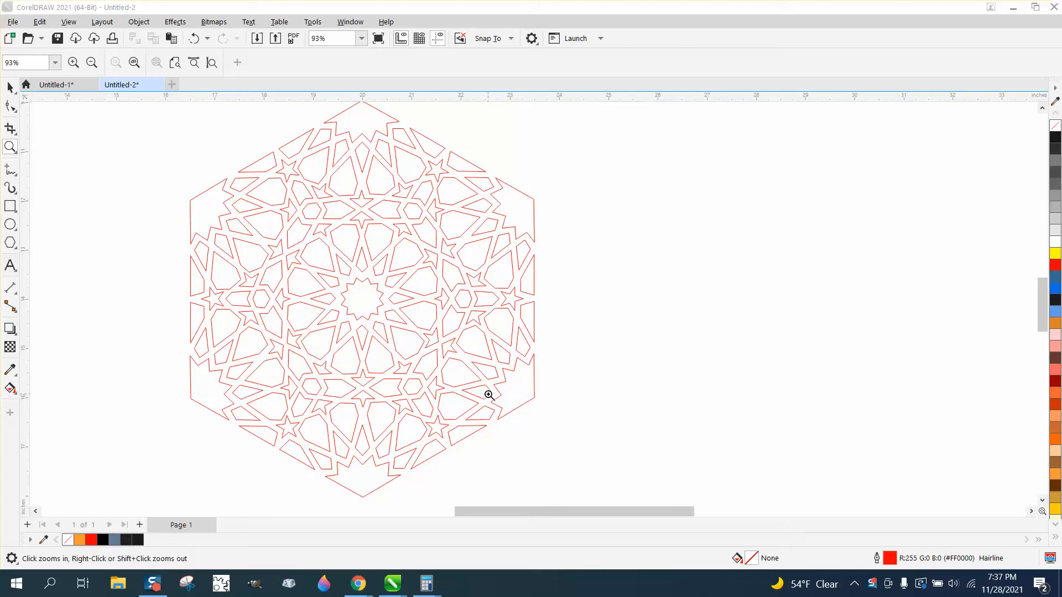
Step: Zoom in on the hexagon tile to inspect its outline before duplicating it into a row
left_click(10, 88)
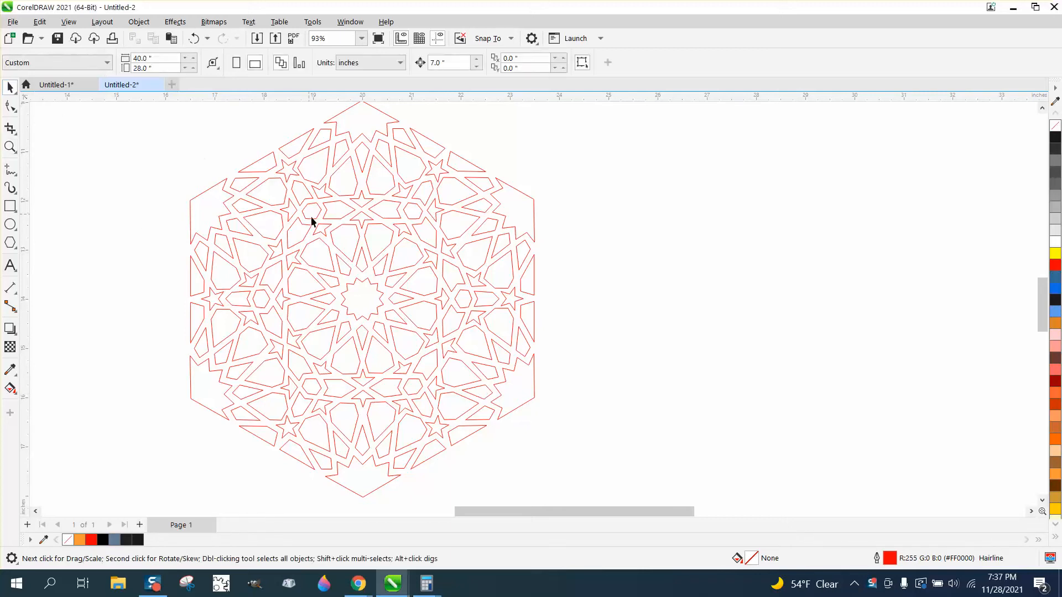
mouse_move(336, 241)
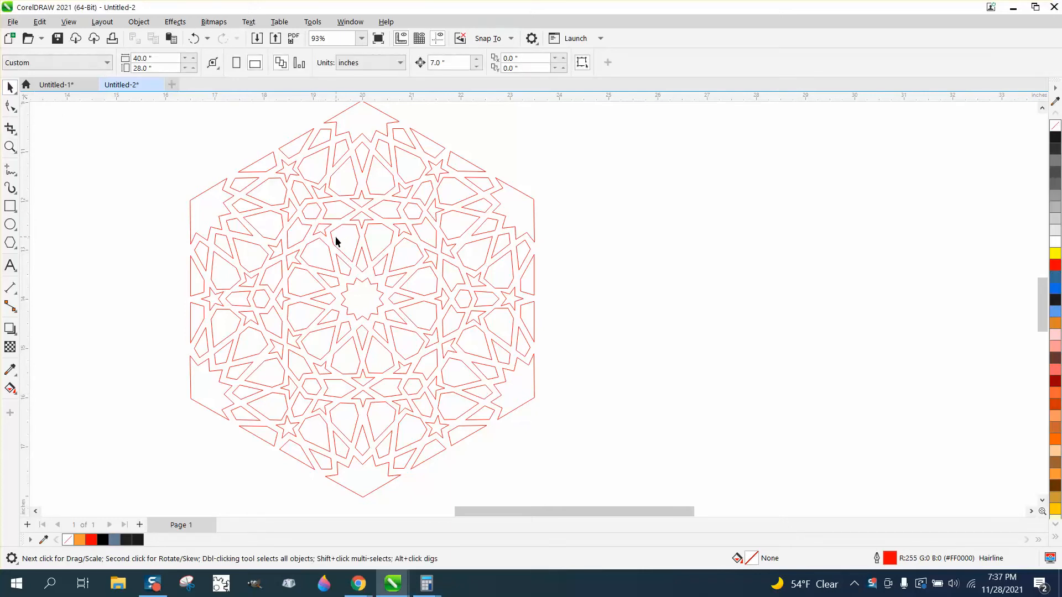
left_click(9, 146)
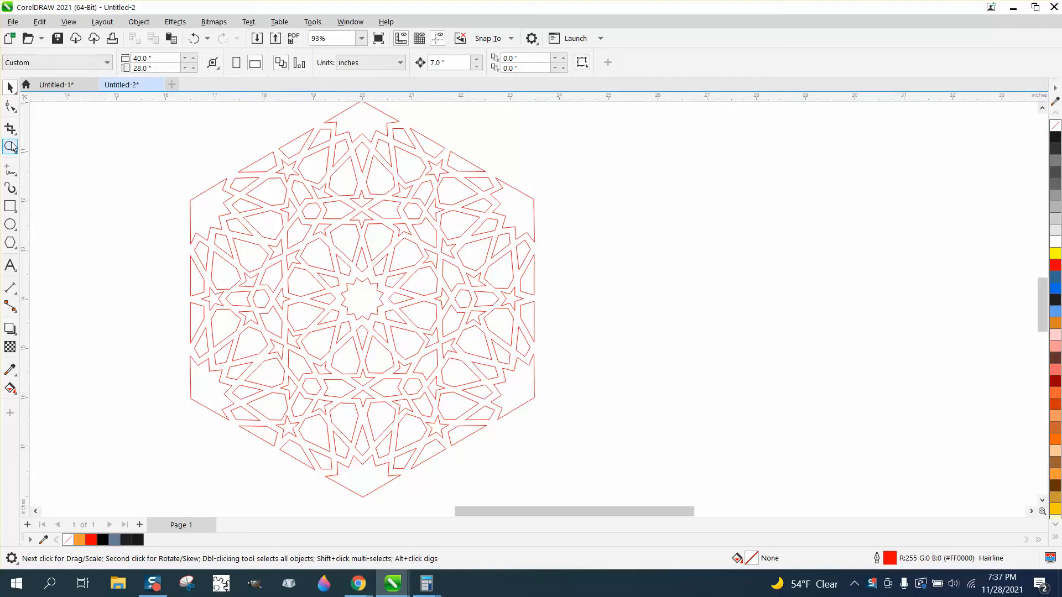
left_click(438, 281)
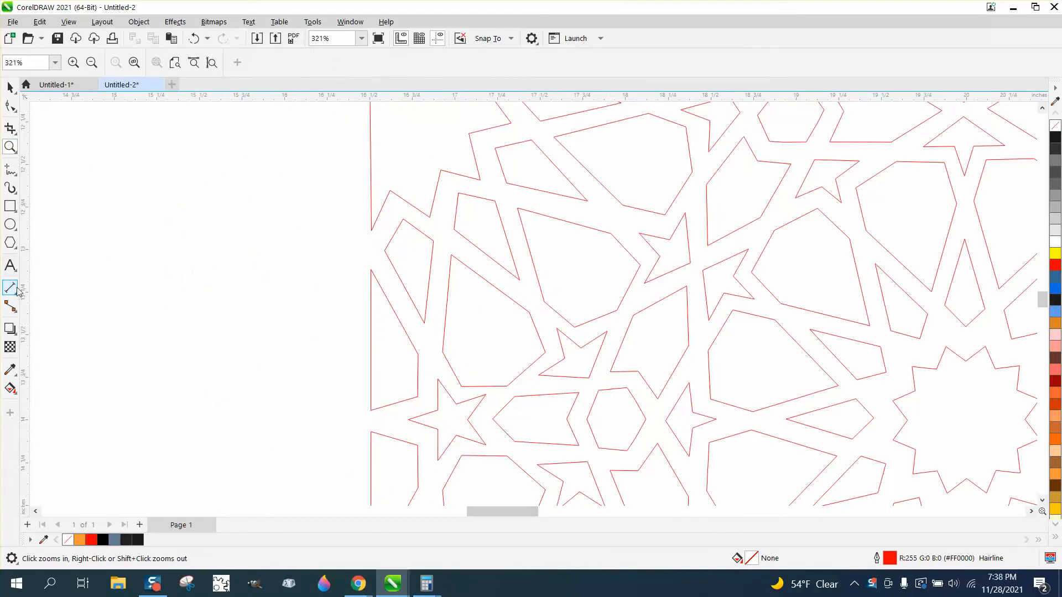
left_click(10, 287)
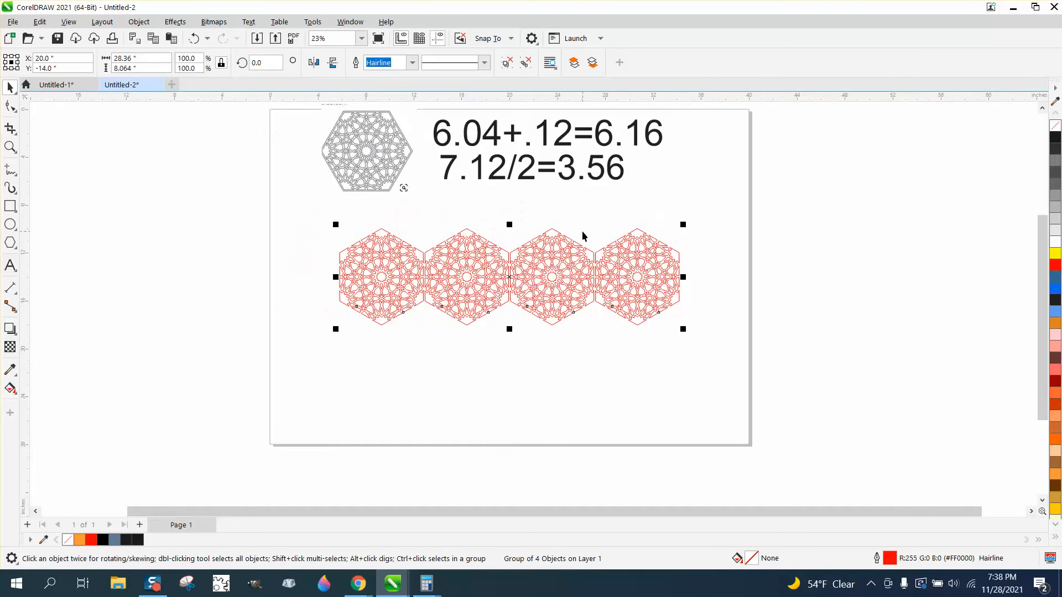
mouse_move(656, 281)
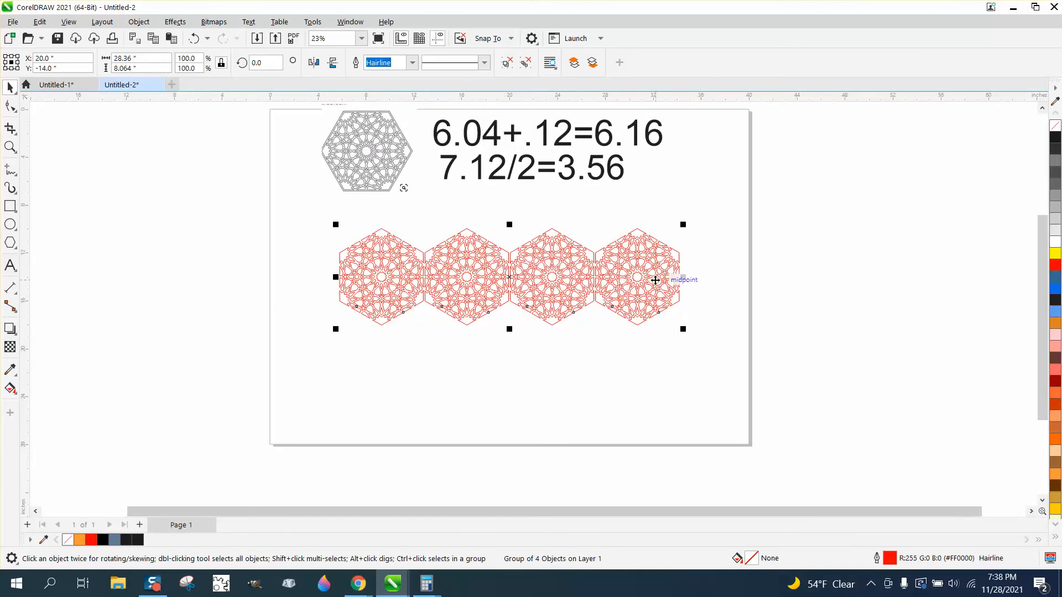
mouse_move(628, 354)
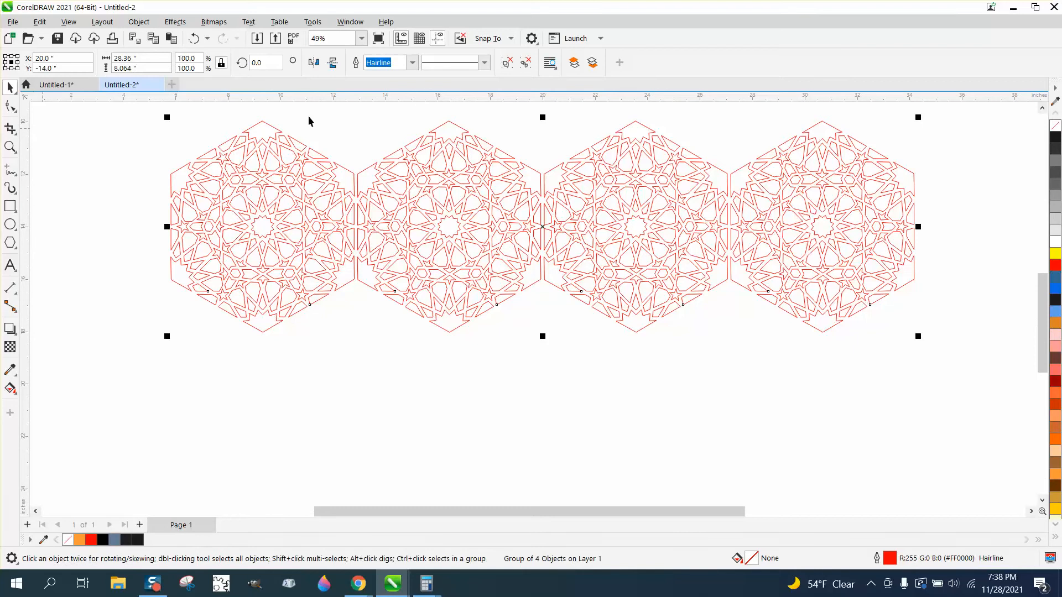
mouse_move(462, 105)
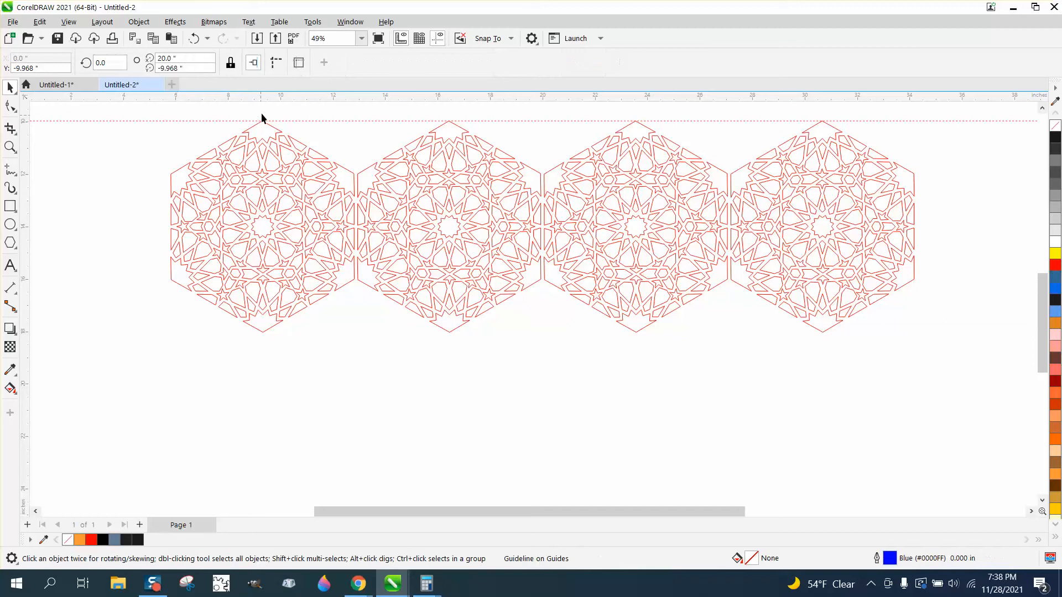
Step: Place a guideline at the hexagon corners and measure 6.04 in vertically between the two guidelines
left_click_drag(262, 121, 351, 282)
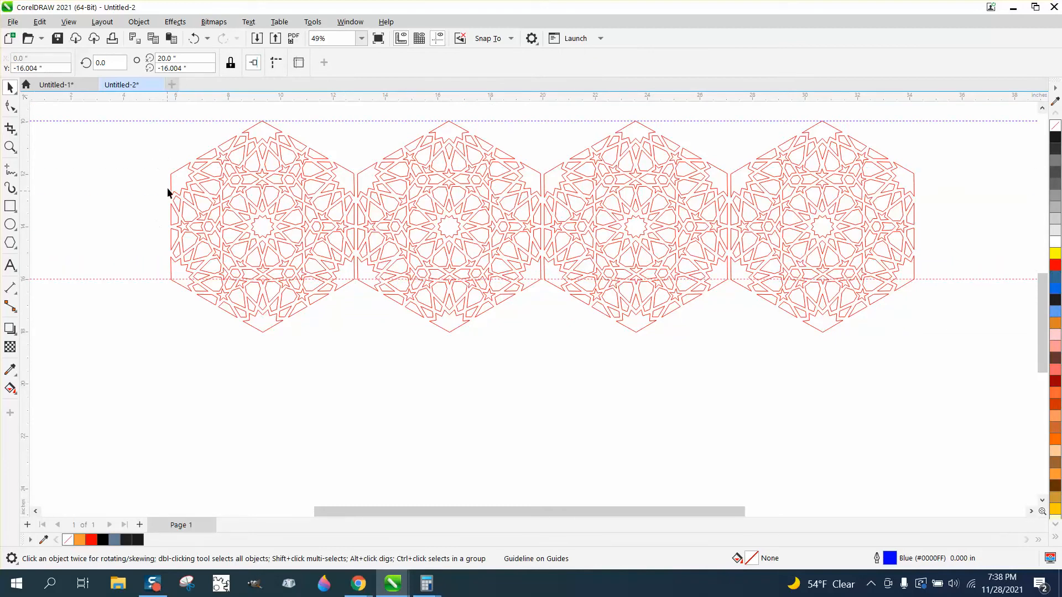
mouse_move(317, 161)
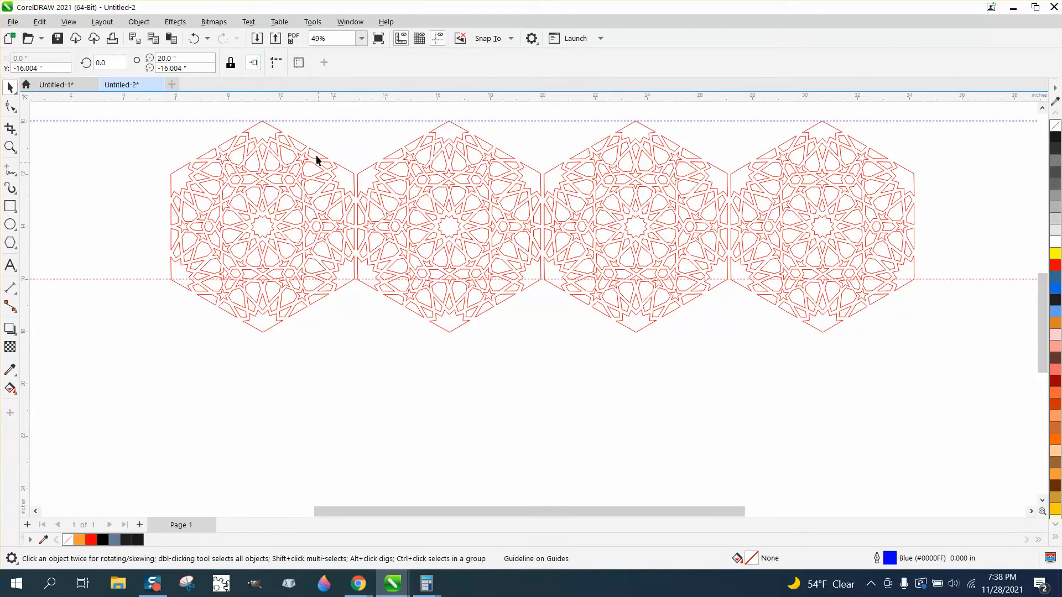
left_click(10, 287)
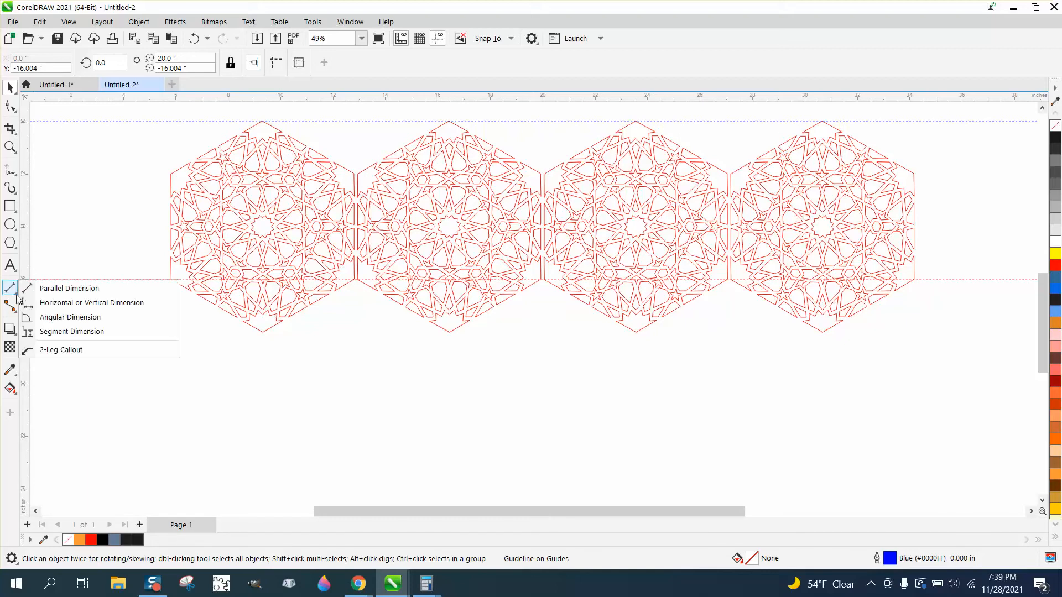
left_click(68, 287)
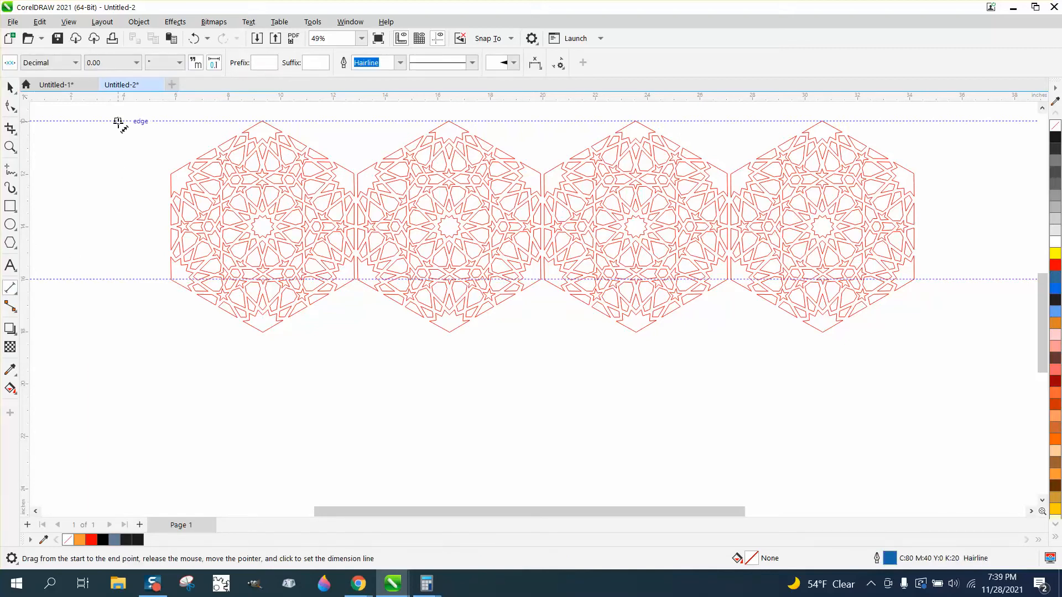
left_click_drag(118, 121, 118, 249)
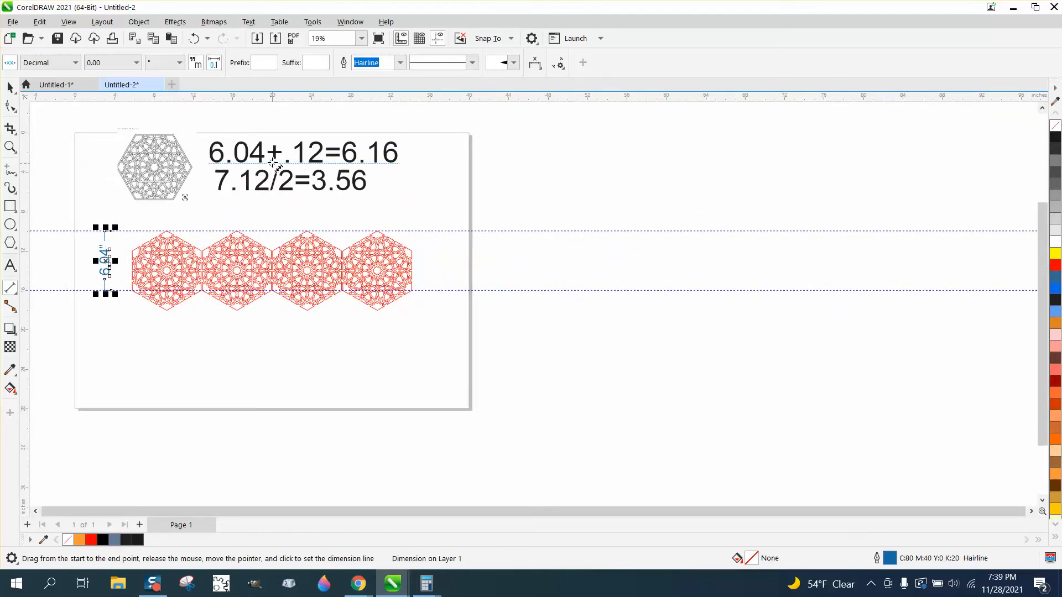
mouse_move(284, 166)
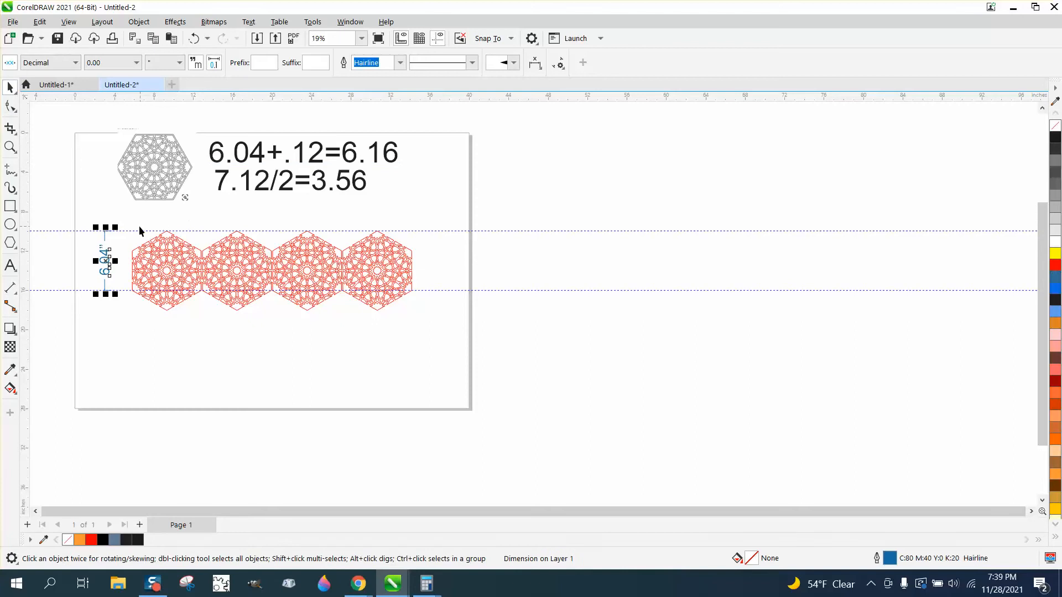
mouse_move(248, 222)
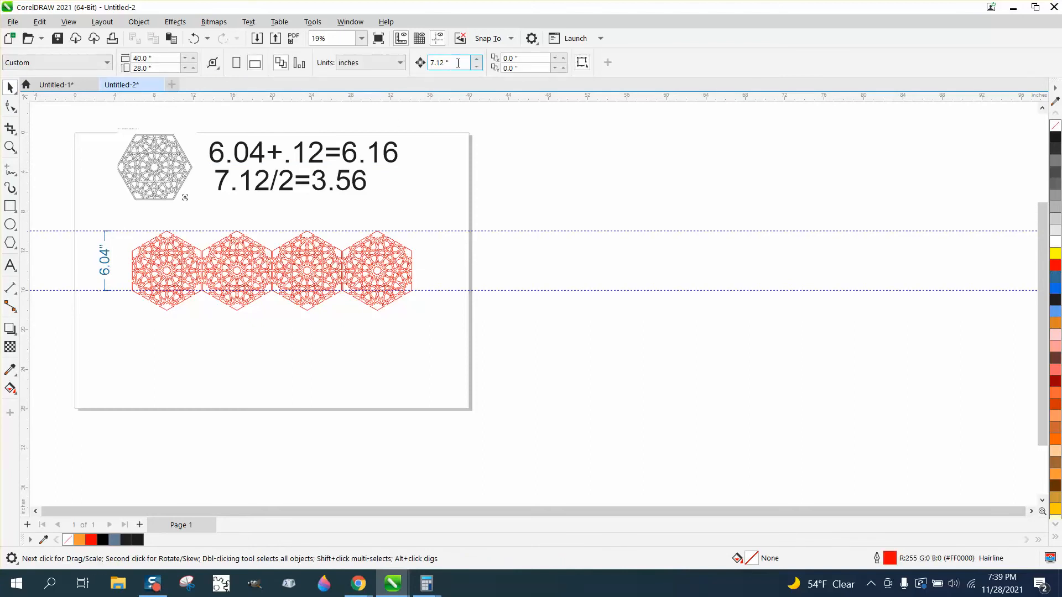
Step: Set the nudge distance to 6.1 in and select the hexagon tile row
type("6.1")
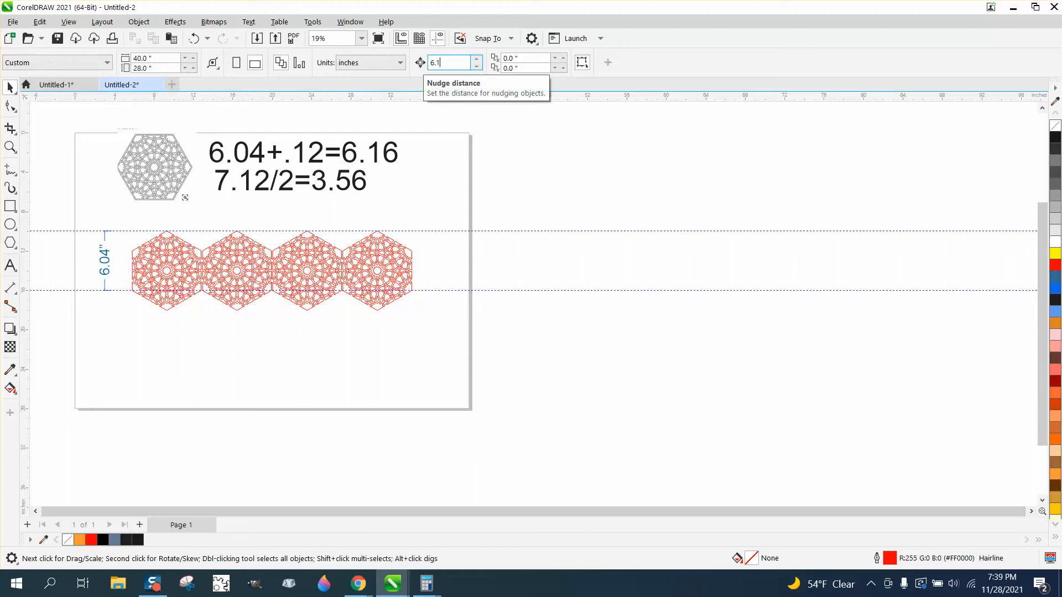
key("Enter")
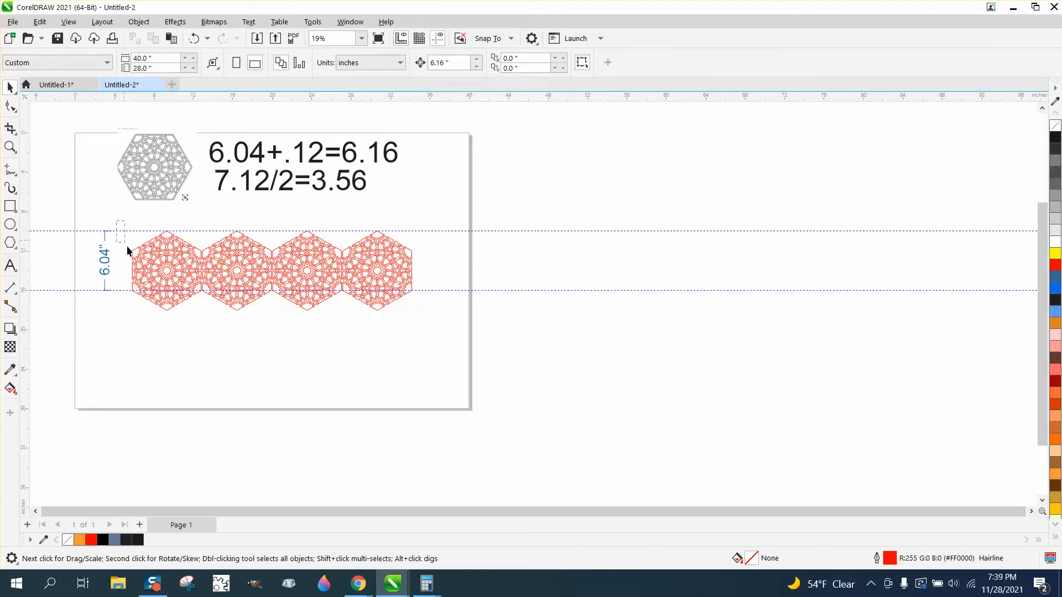
left_click(233, 269)
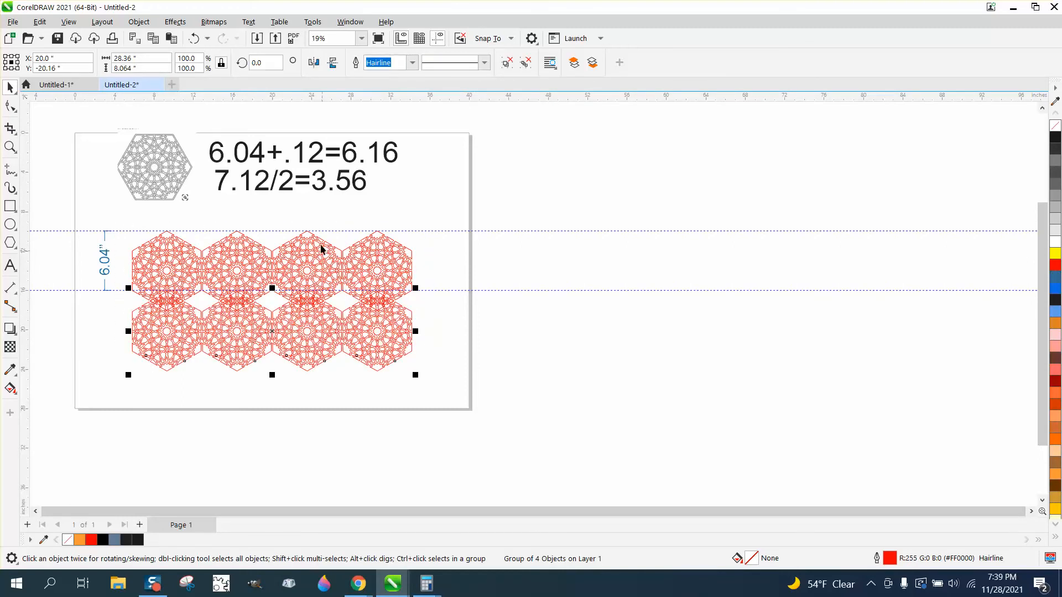
mouse_move(324, 228)
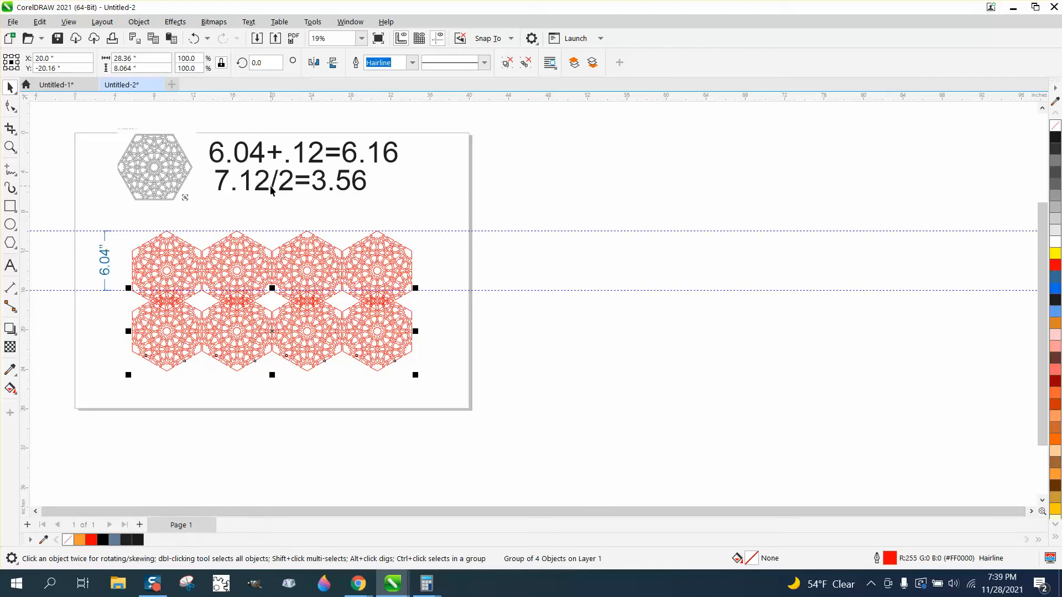
mouse_move(322, 213)
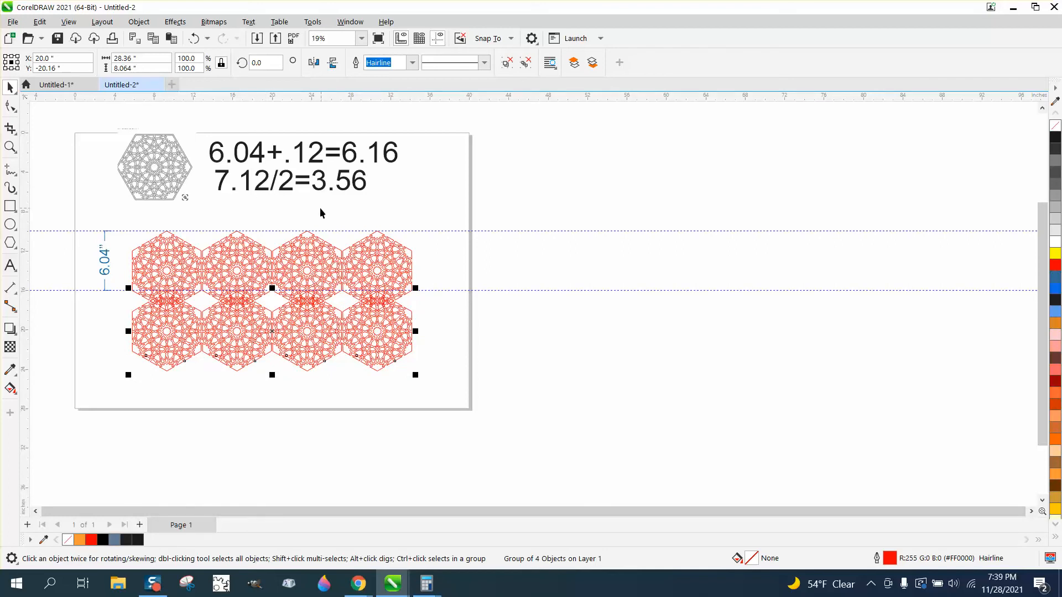
mouse_move(294, 198)
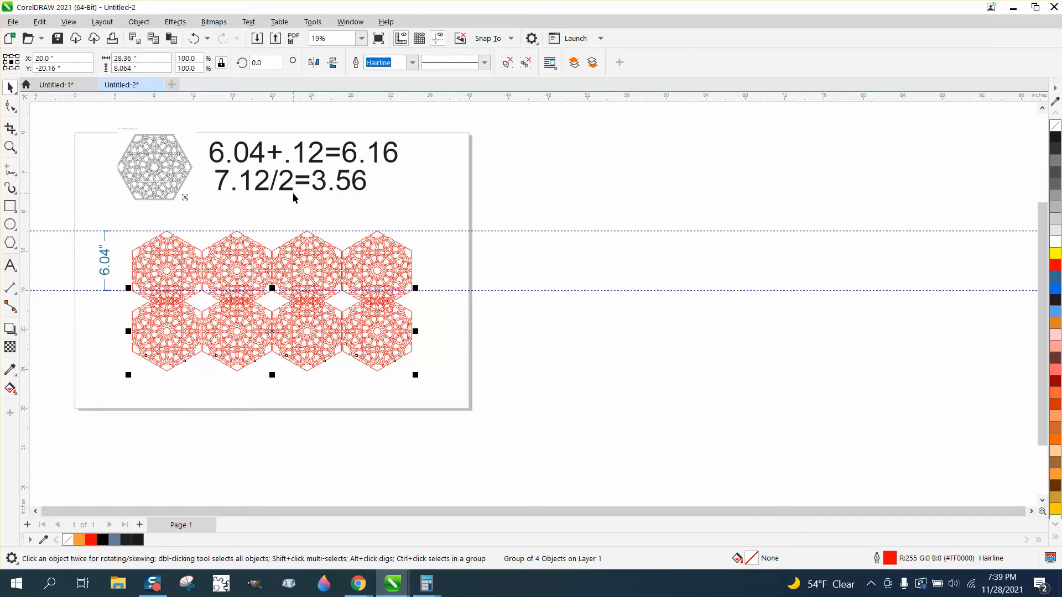
mouse_move(342, 220)
type("3.56")
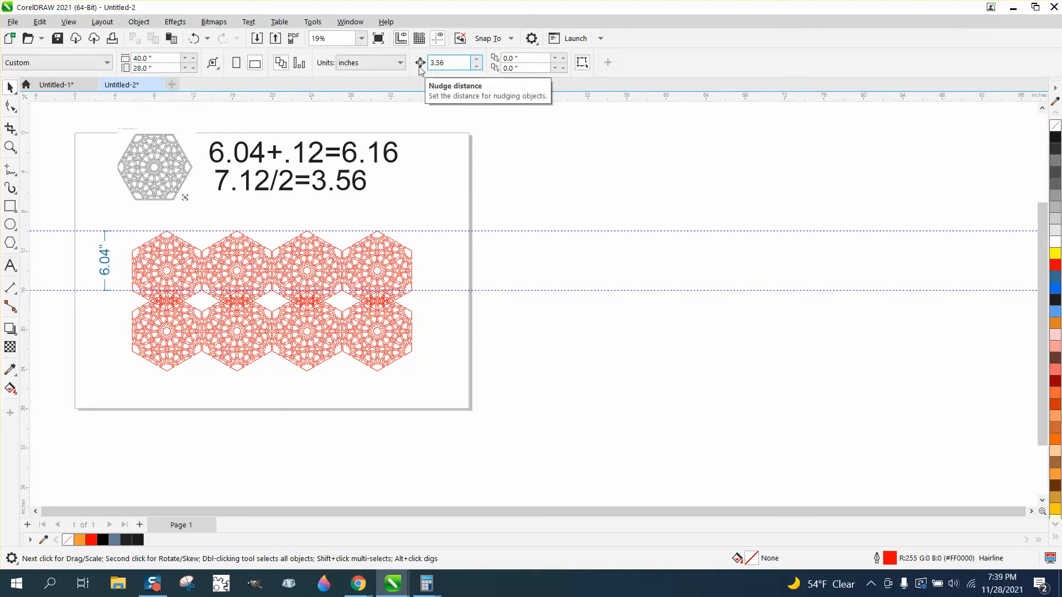
Step: Offset the lower tile row left to interlock with the upper row and check the joins
left_click(367, 316)
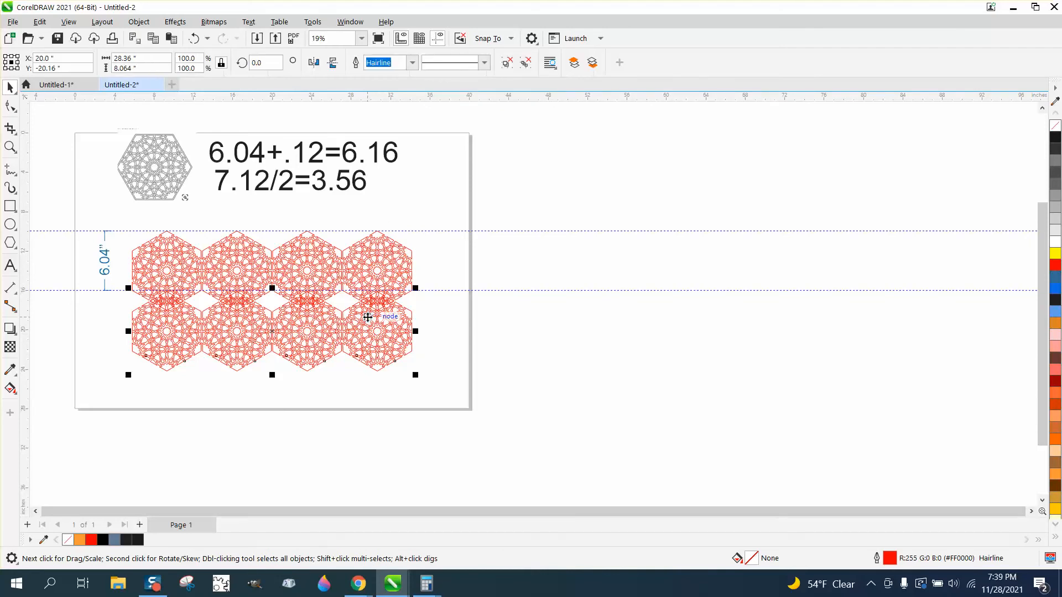
left_click_drag(367, 318, 361, 302)
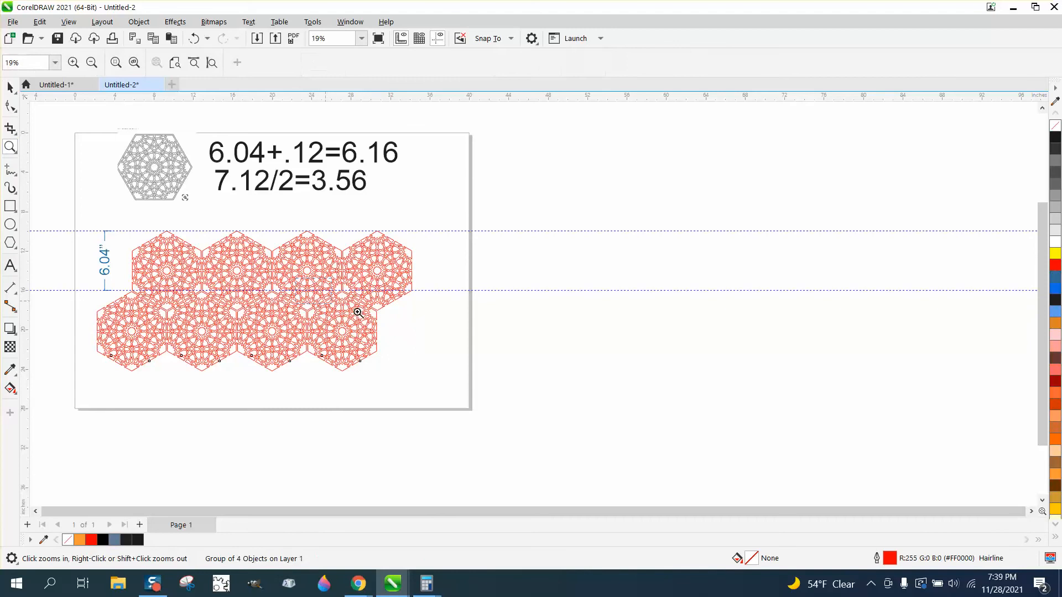
left_click(358, 313)
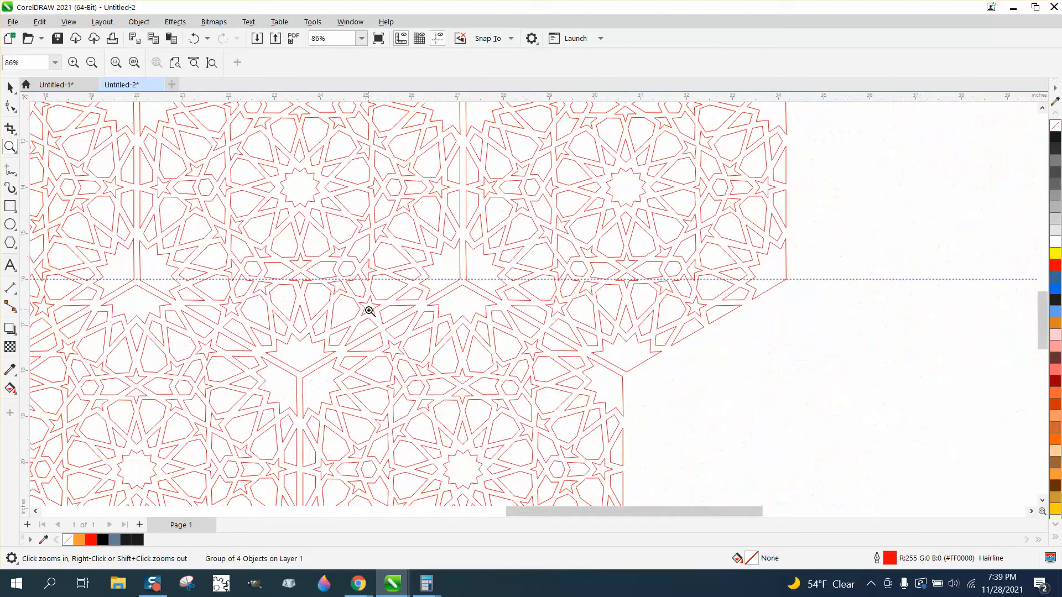
right_click(369, 312)
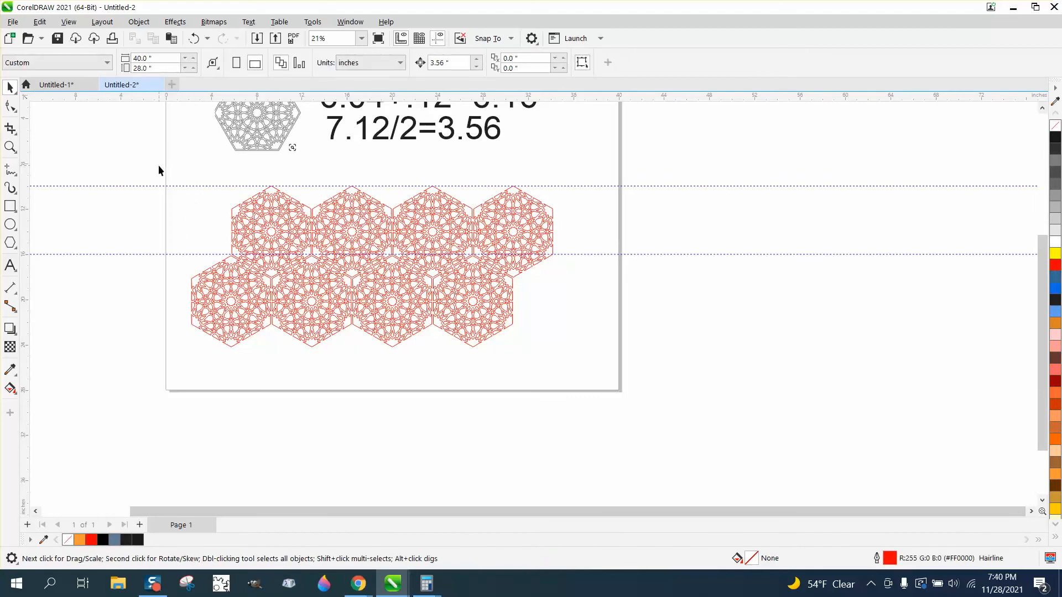
mouse_move(168, 180)
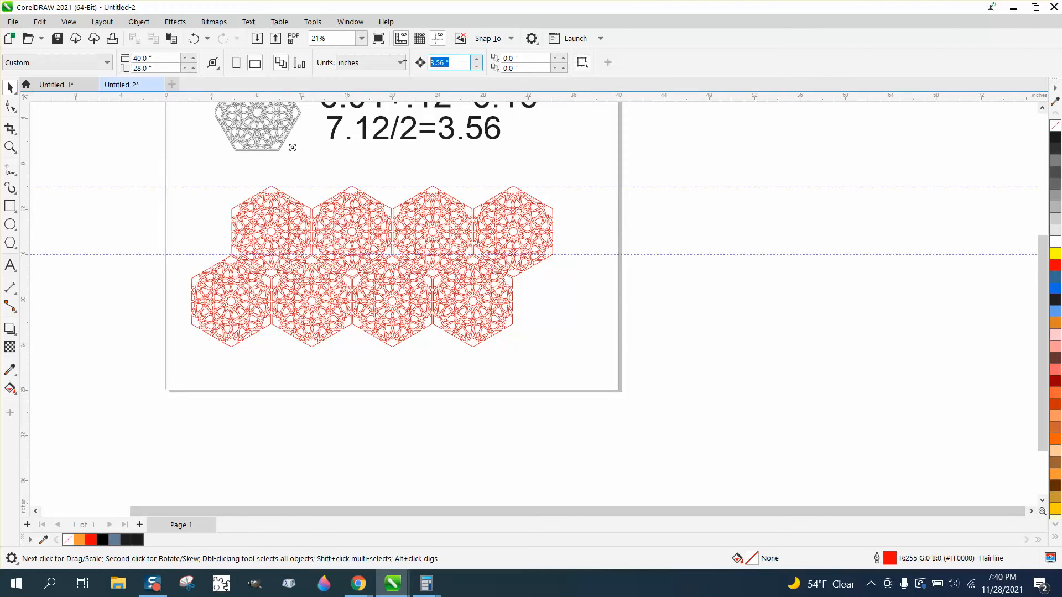
Step: Set nudge to 7.12 in, extend both rows to the right and group the hexagon rows
type("7.12")
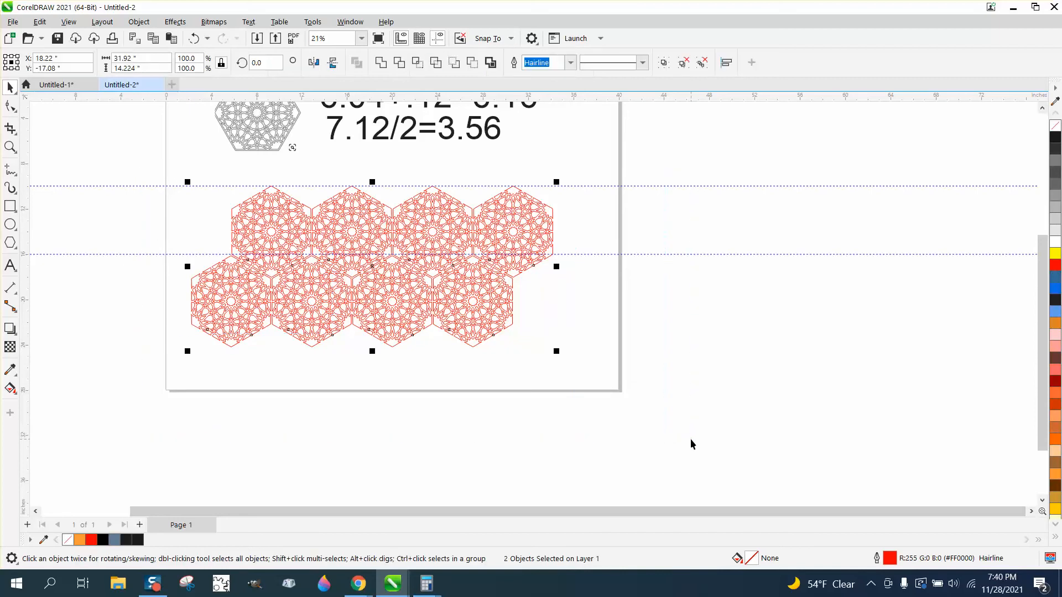
left_click_drag(372, 264, 452, 265)
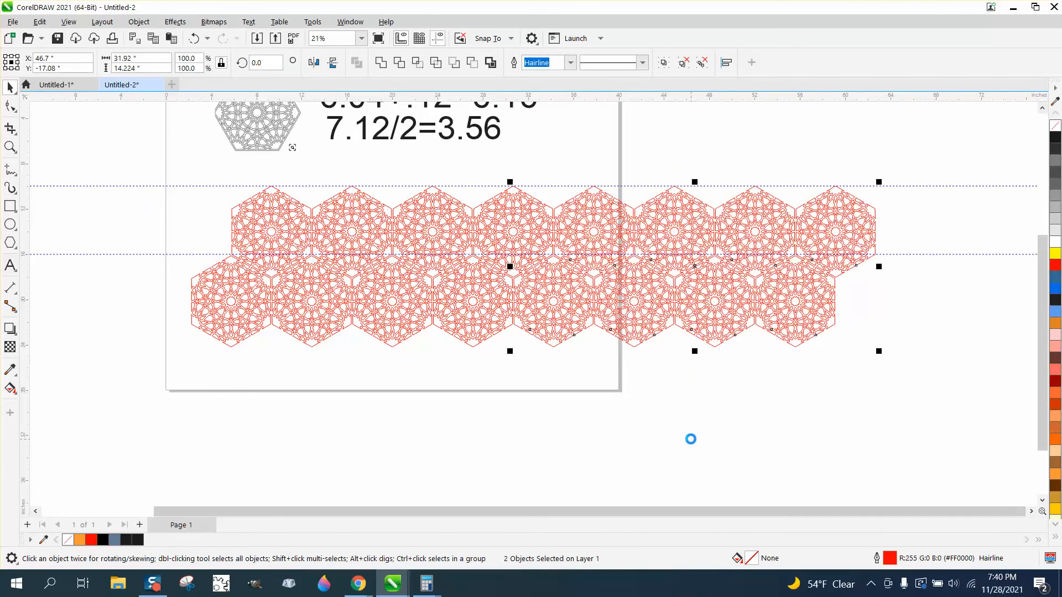
mouse_move(690, 443)
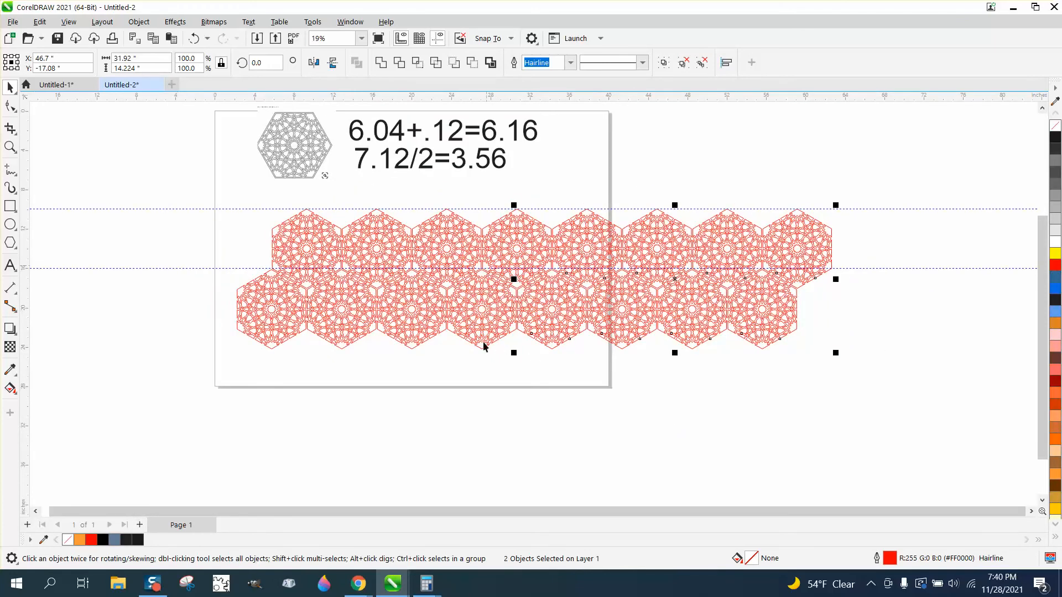
mouse_move(210, 186)
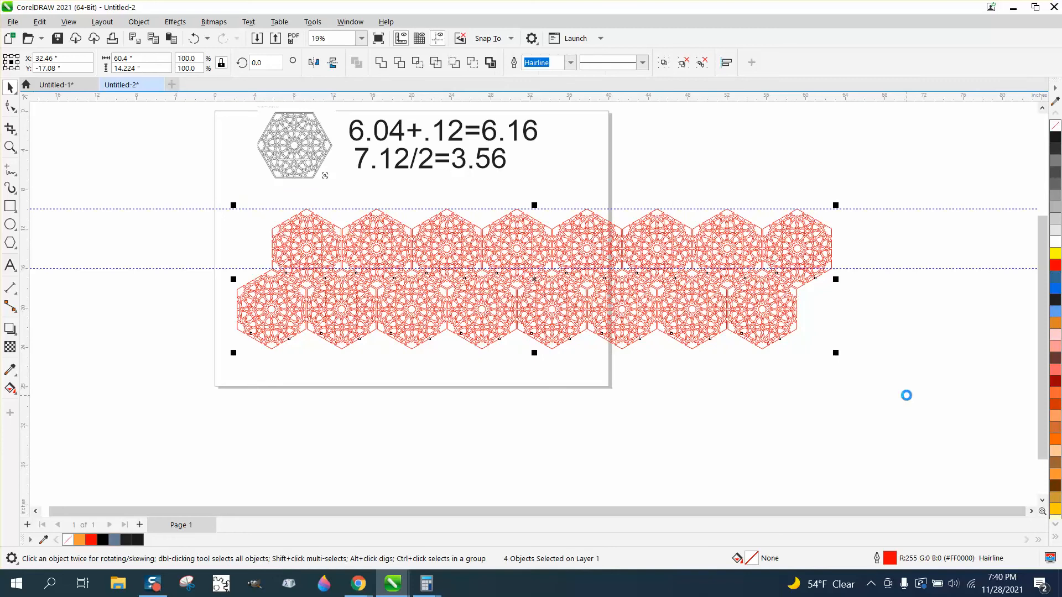
key("ctrl+g")
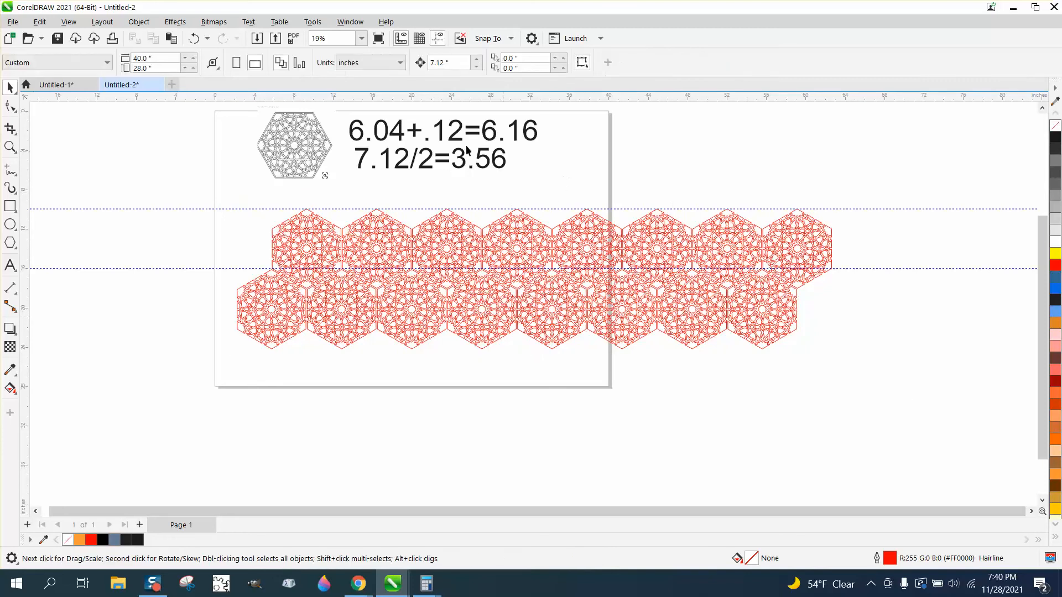
mouse_move(551, 209)
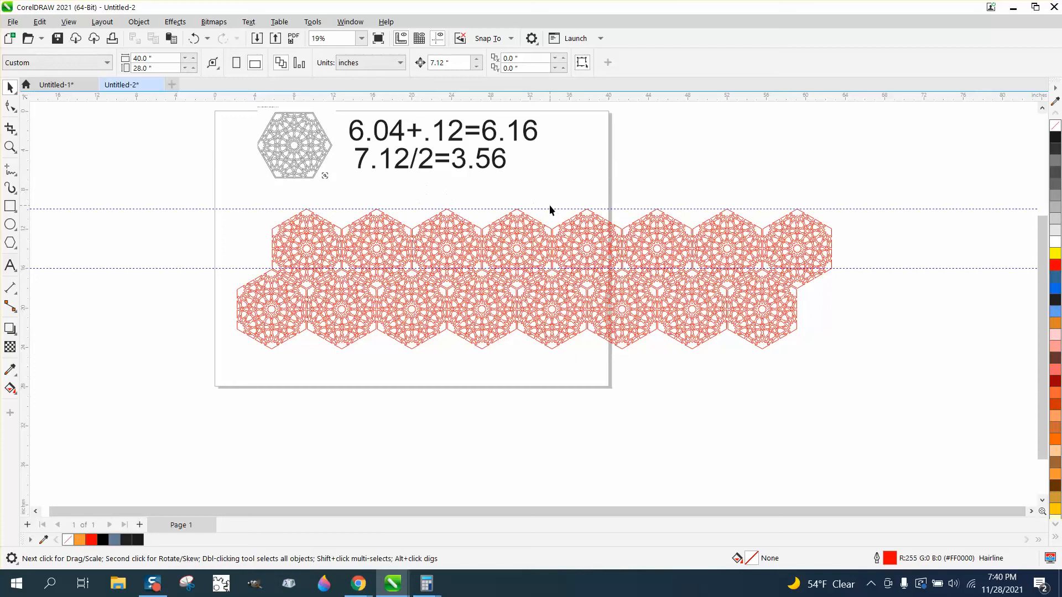
mouse_move(460, 226)
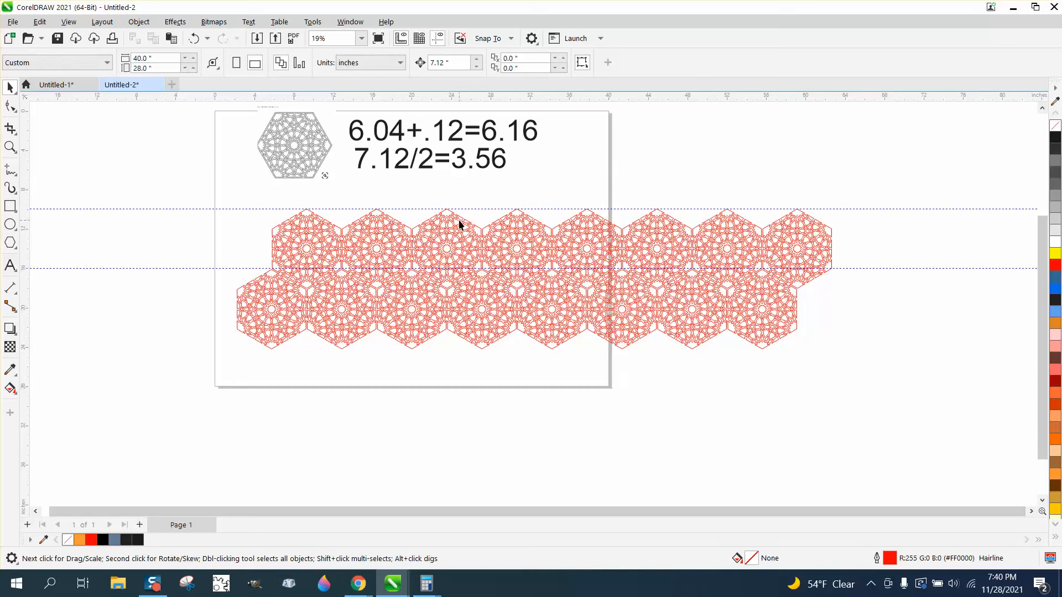
Step: Duplicate the grouped rows downward so the pattern runs four rows deep
left_click(460, 226)
type("6")
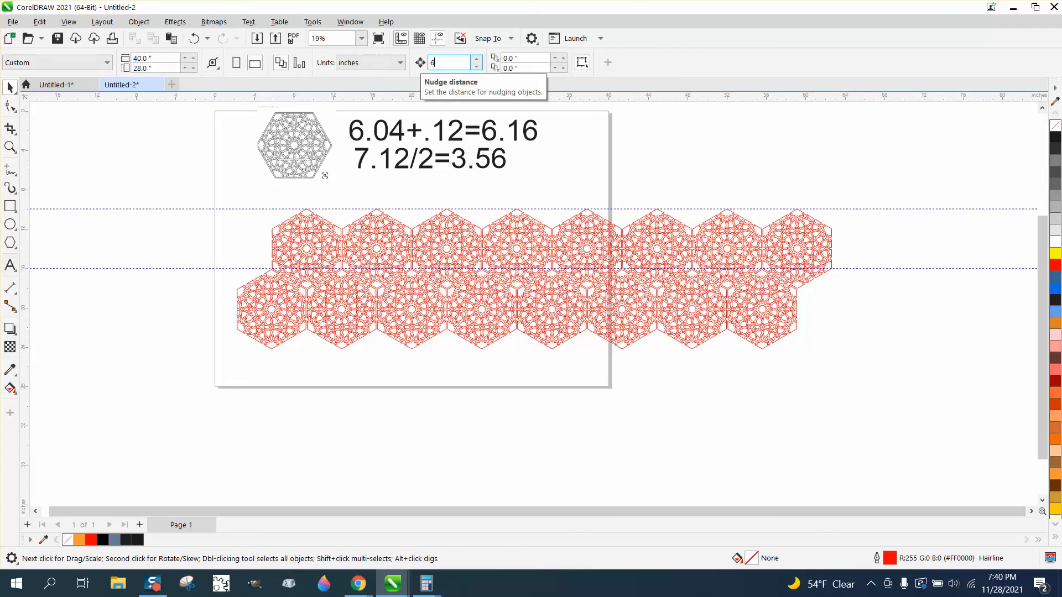
left_click(444, 285)
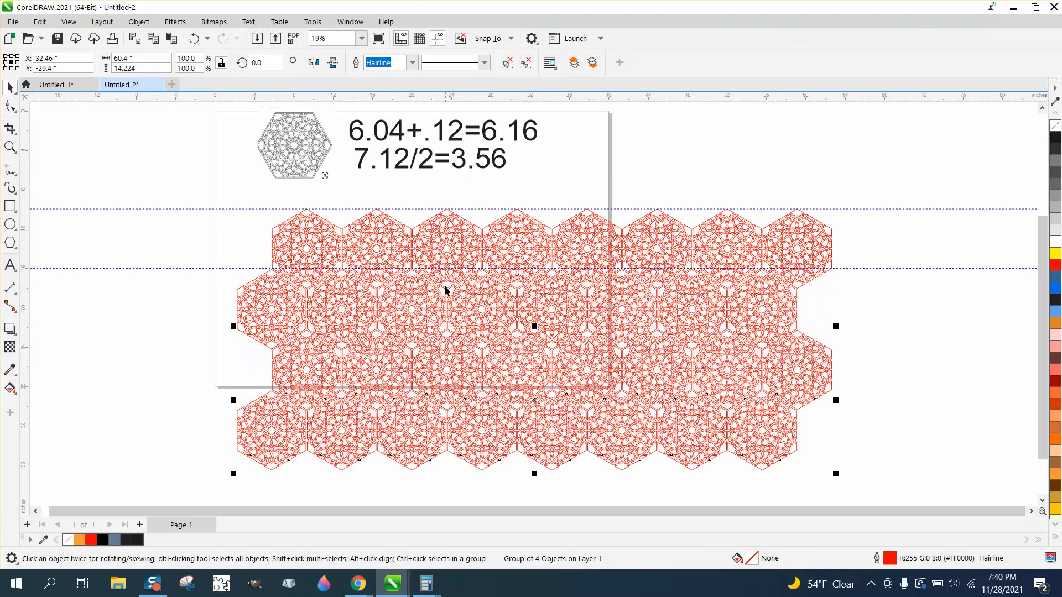
mouse_move(31, 163)
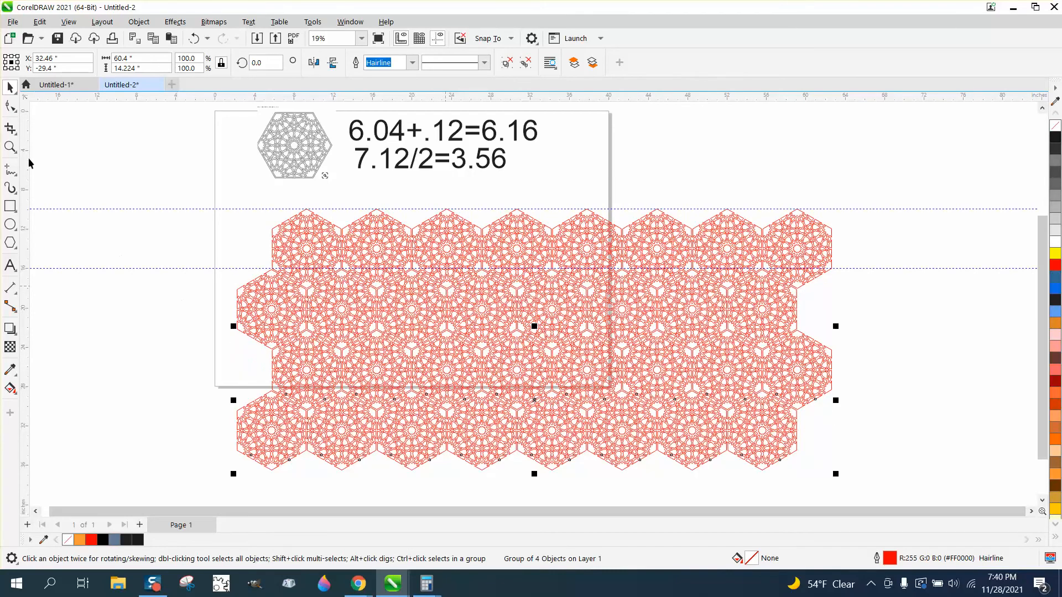
left_click(479, 345)
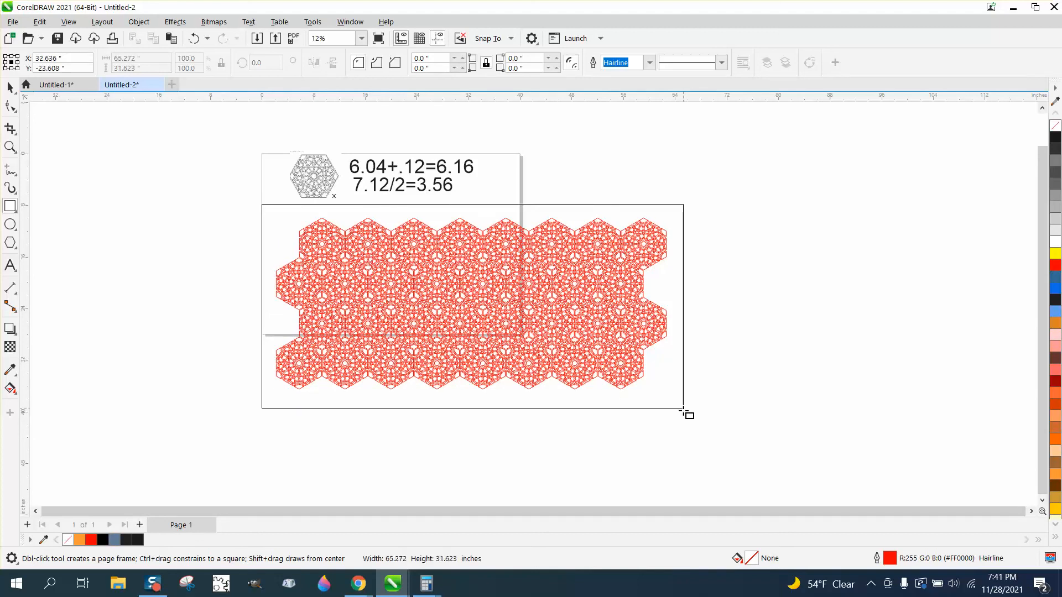
Step: Frame the pattern with a rectangle and smart-fill the space around the lattice blue-gray
left_click(10, 389)
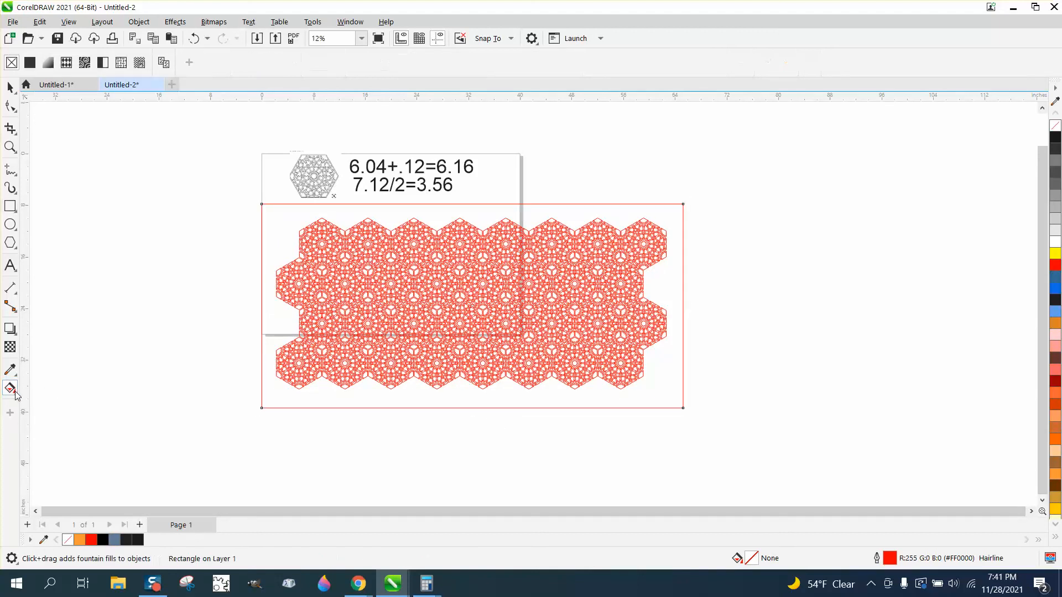
left_click(10, 388)
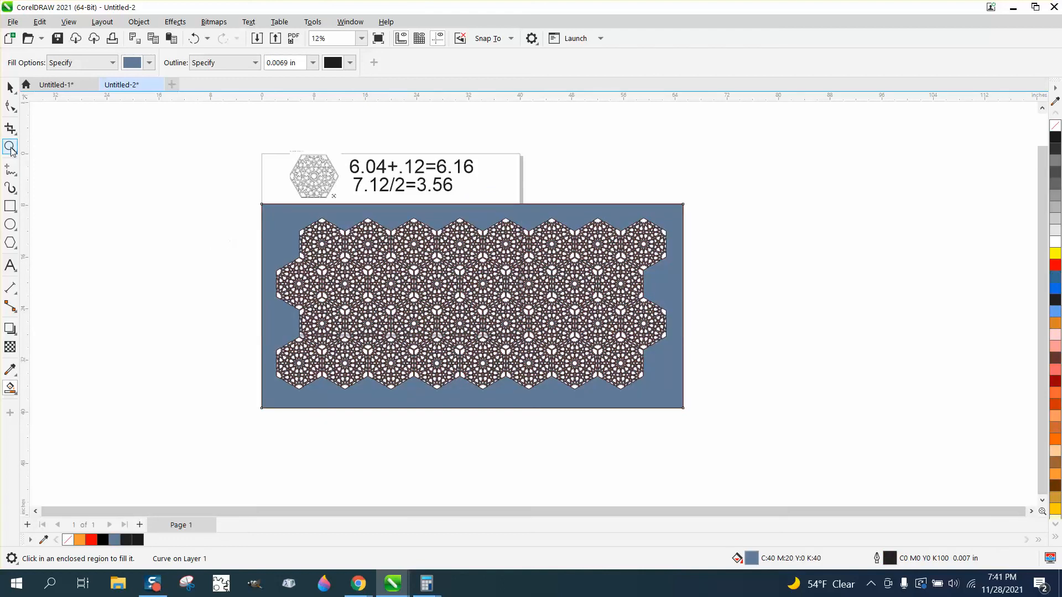
Step: Give the smart-filled background shape a yellow outline so the lattice lines read yellow
left_click(9, 146)
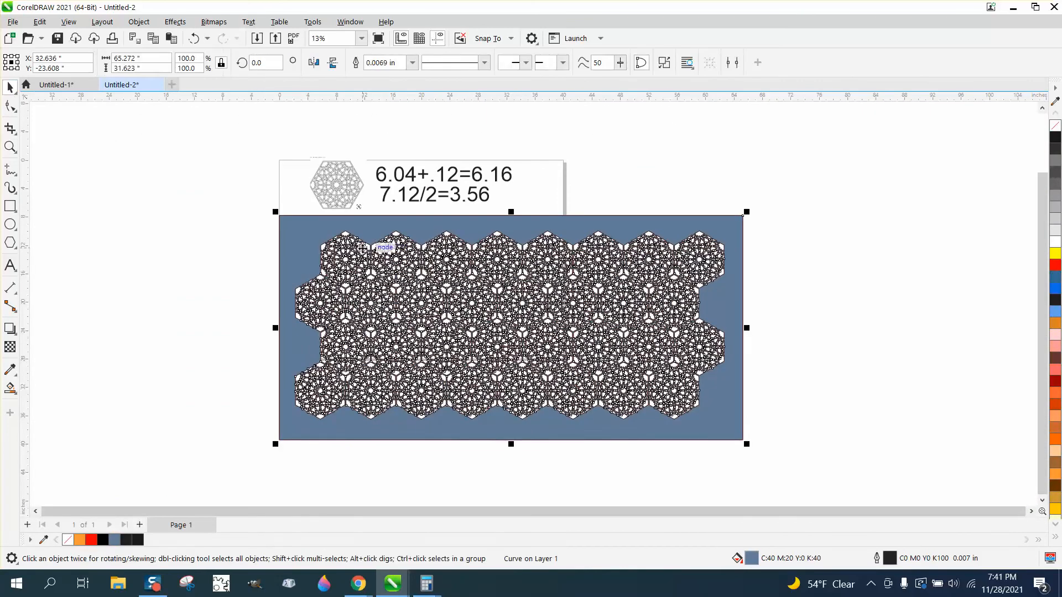
mouse_move(403, 295)
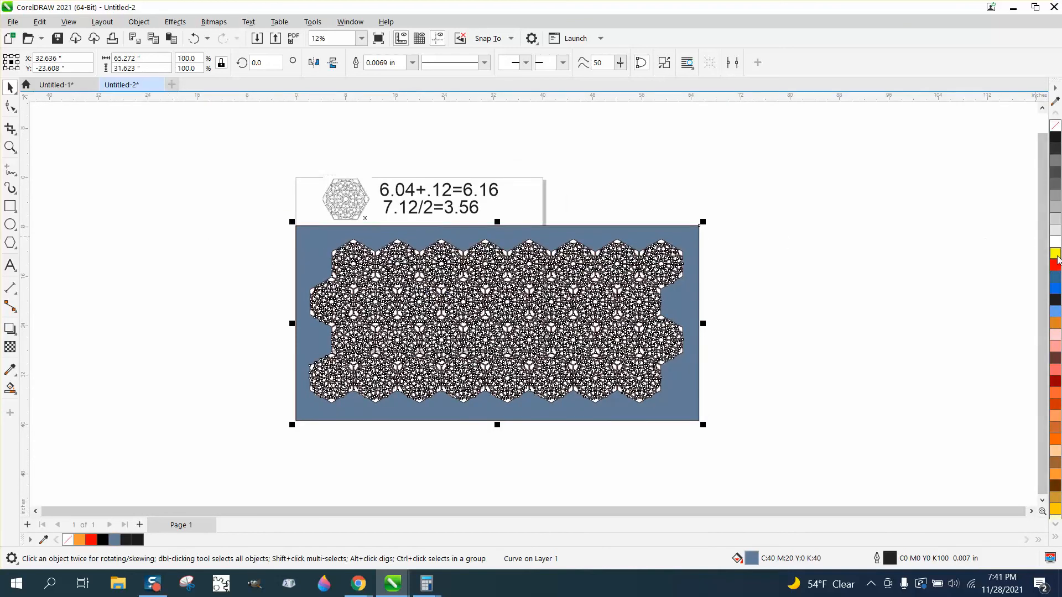
left_click(1054, 252)
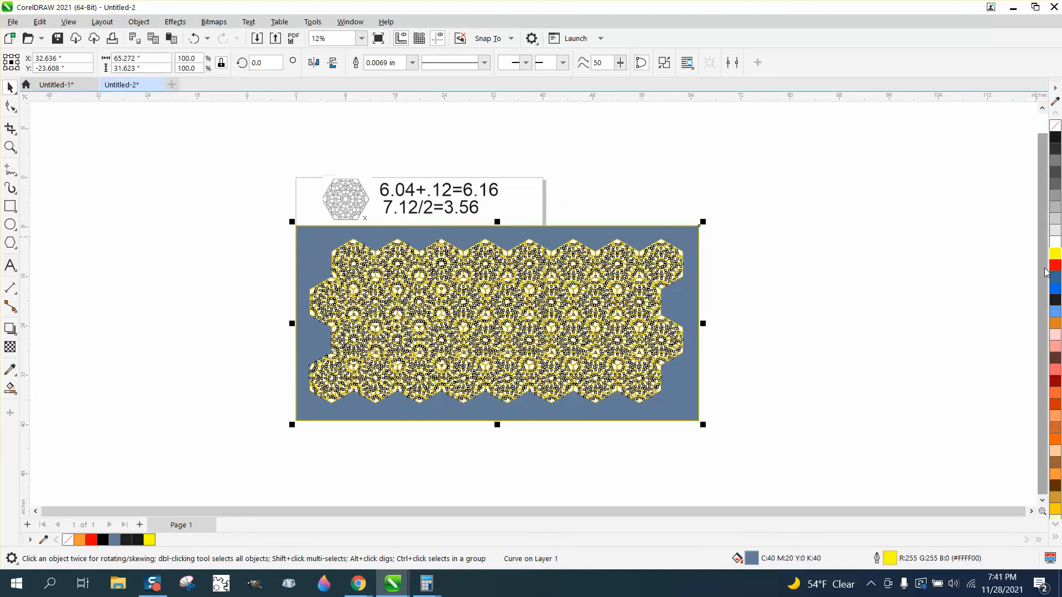